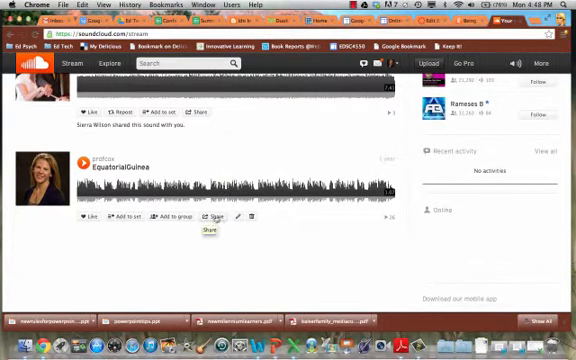
Open SoundCloud's share options for the EquatorialGuinea track
{"action": "left_click", "coordinate": [211, 218]}
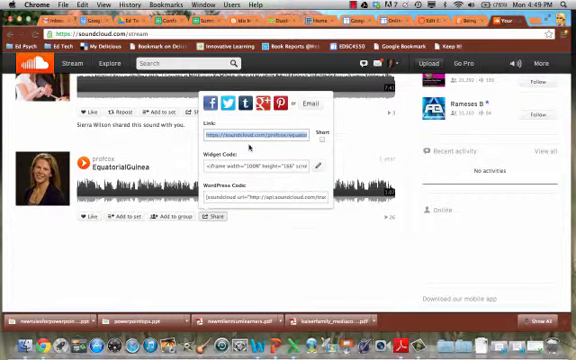
Select the EquatorialGuinea track's iframe widget code in the Widget Code field
{"action": "left_click", "coordinate": [324, 136]}
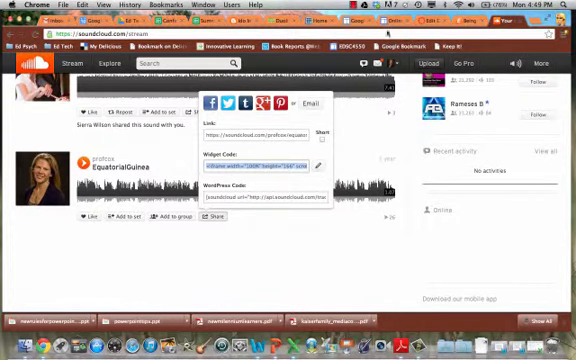
Switch to Dr. Cox's Spanish Class Online Unit page and start editing it
{"action": "left_click", "coordinate": [380, 17]}
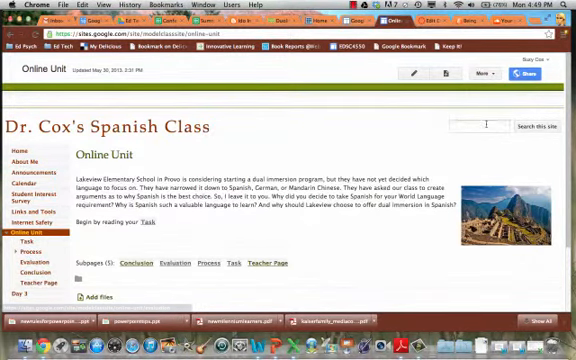
{"action": "mouse_move", "coordinate": [413, 74]}
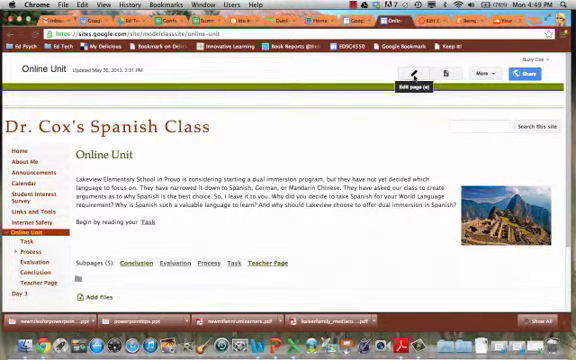
{"action": "left_click", "coordinate": [410, 74]}
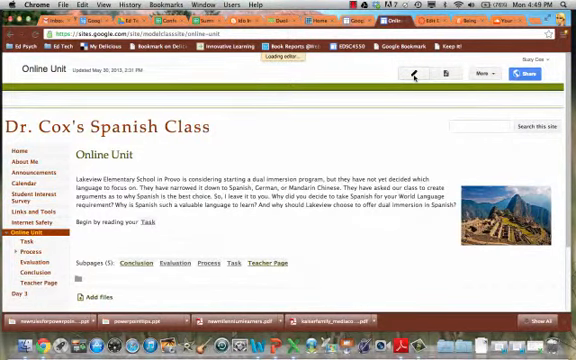
Place the cursor on a blank line below the Online Unit introductory paragraph
{"action": "left_click", "coordinate": [414, 72]}
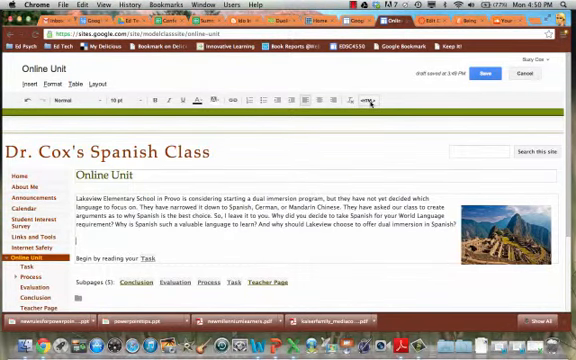
Paste the SoundCloud widget code into the page's HTML source and update it
{"action": "left_click", "coordinate": [372, 100]}
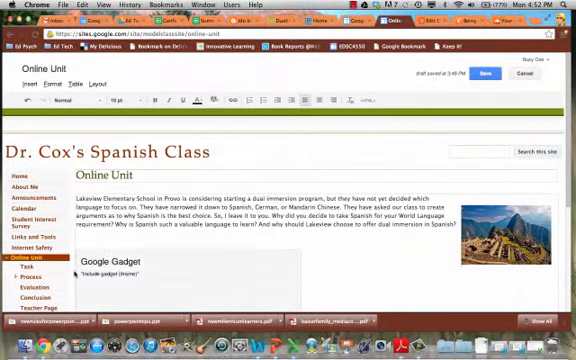
Save the edited Online Unit page and return to view mode
{"action": "scroll", "scroll_direction": "down", "scroll_amount": 3}
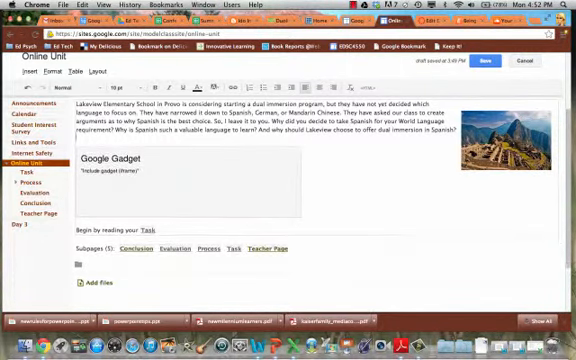
{"action": "left_click", "coordinate": [185, 190]}
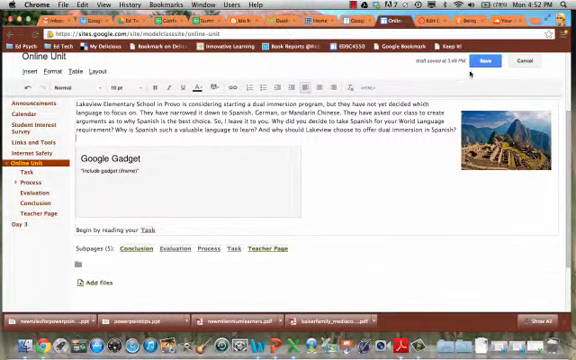
{"action": "left_click", "coordinate": [487, 64]}
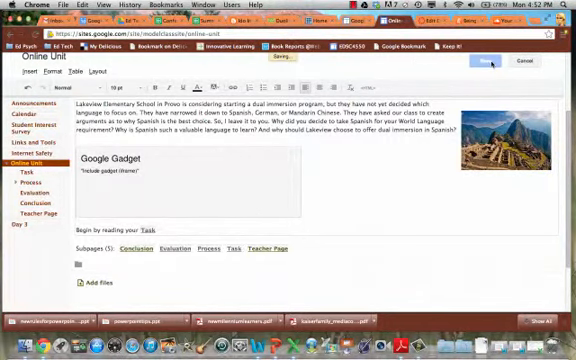
{"action": "left_click", "coordinate": [485, 62]}
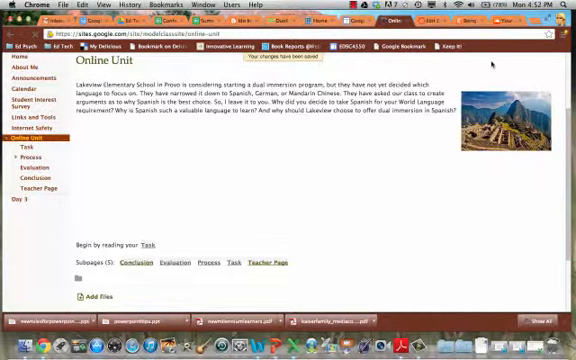